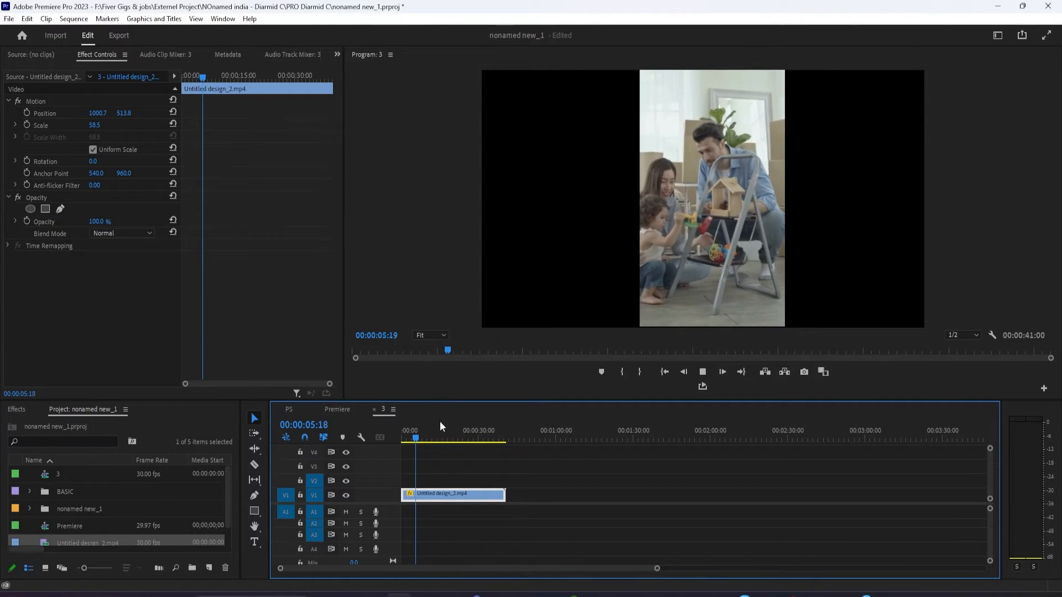
Select the vertical clip on V1 and duplicate it onto V2 above
click(447, 444)
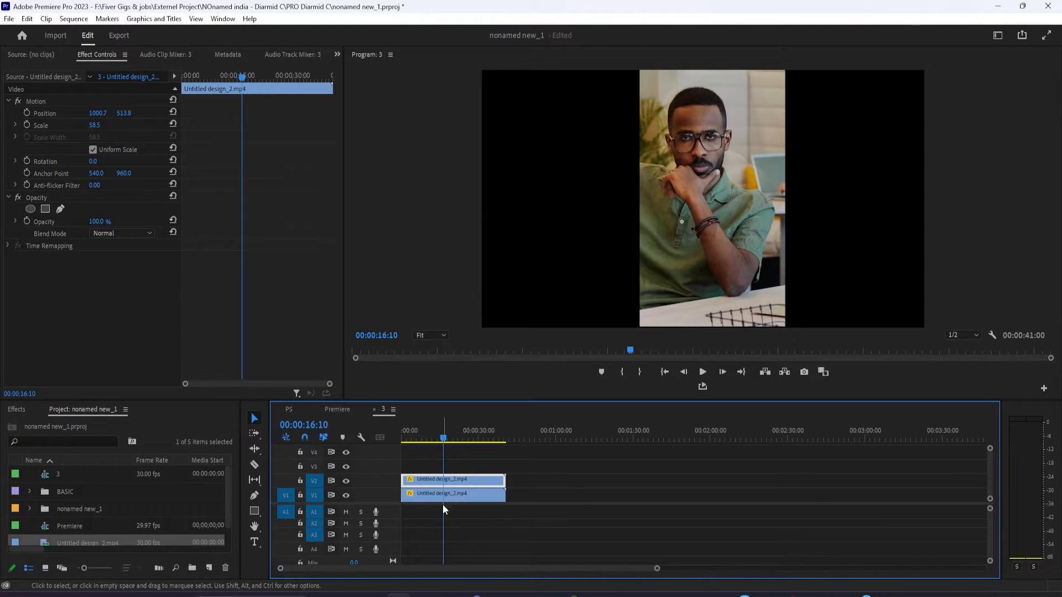
Scale the lower V1 copy up to 187.5% so it fills the horizontal frame
click(452, 493)
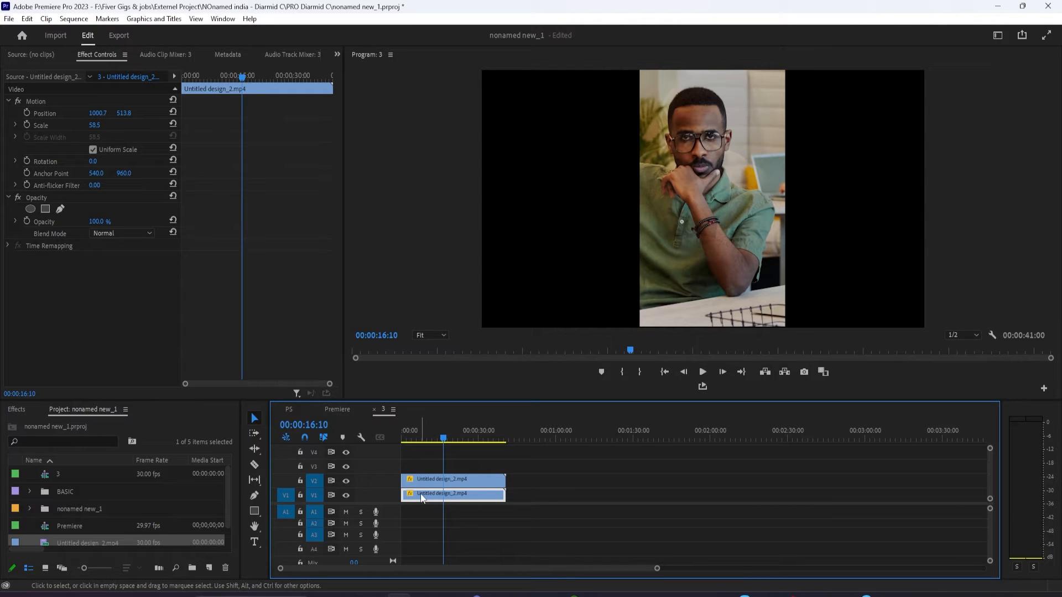
mouse_move(88, 132)
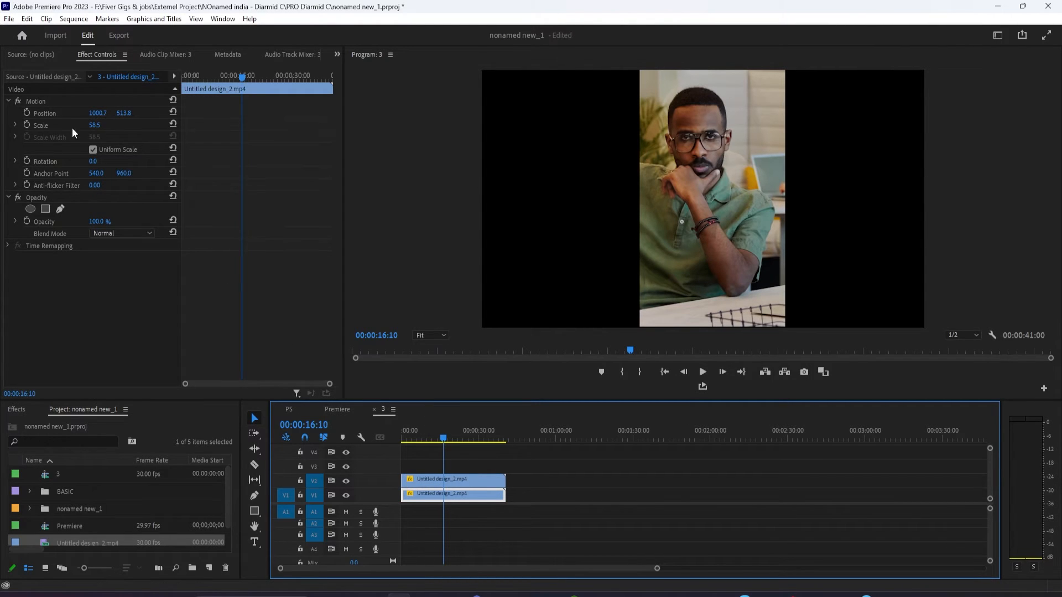
text(106.5)
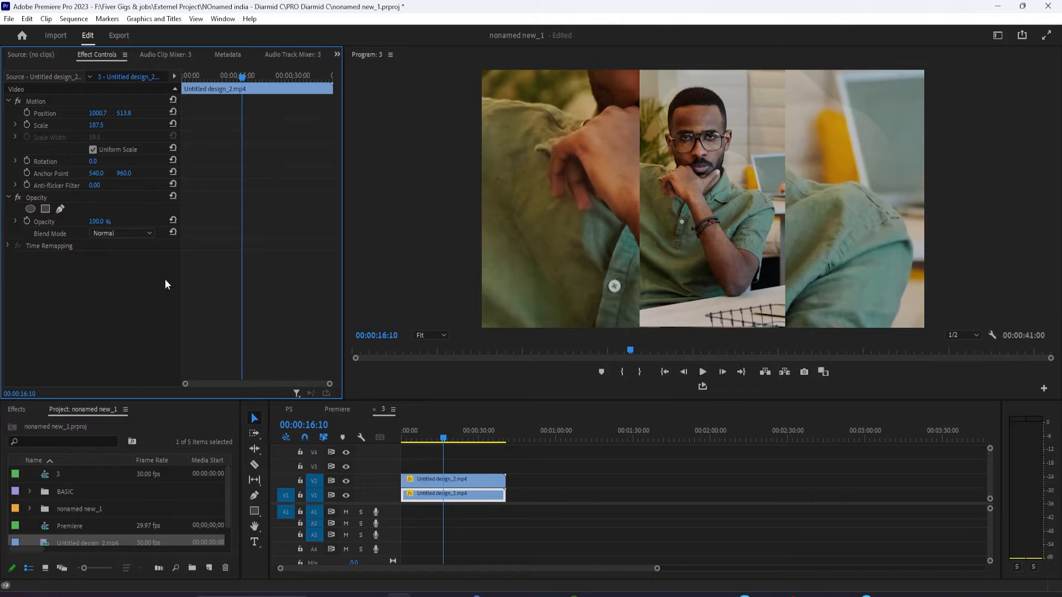
mouse_move(618, 344)
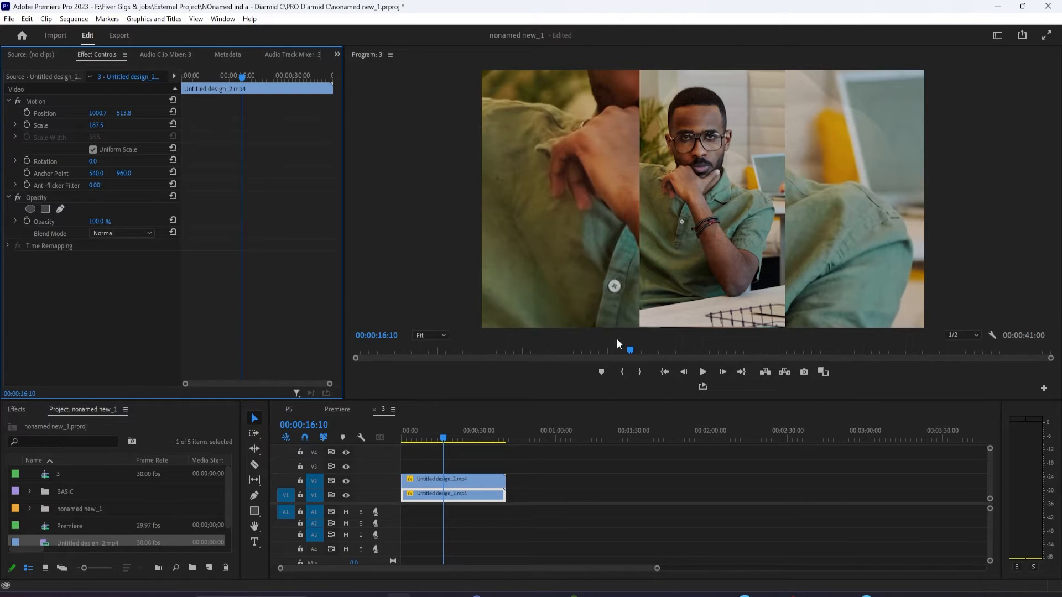
Apply Gaussian Blur at 246 to the V1 background copy and lower its opacity to about 34%
click(23, 409)
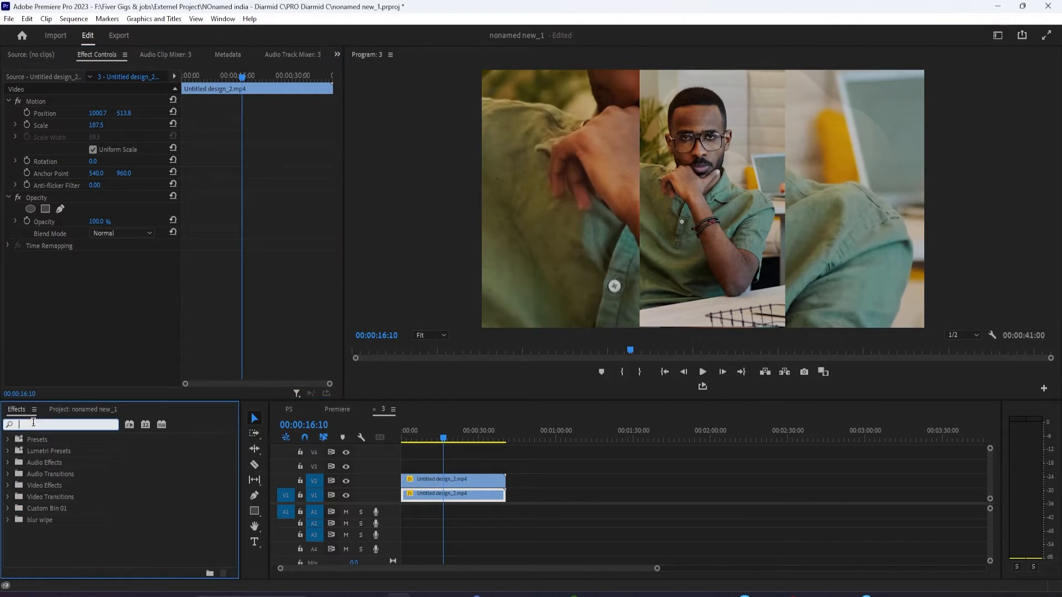
text(gauss)
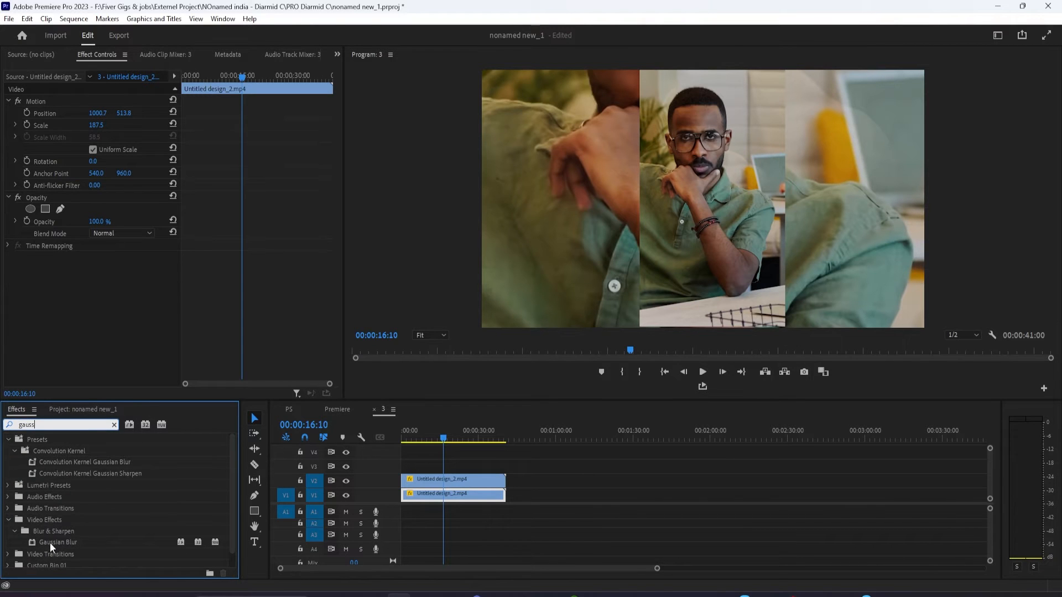
drag(57, 543, 447, 493)
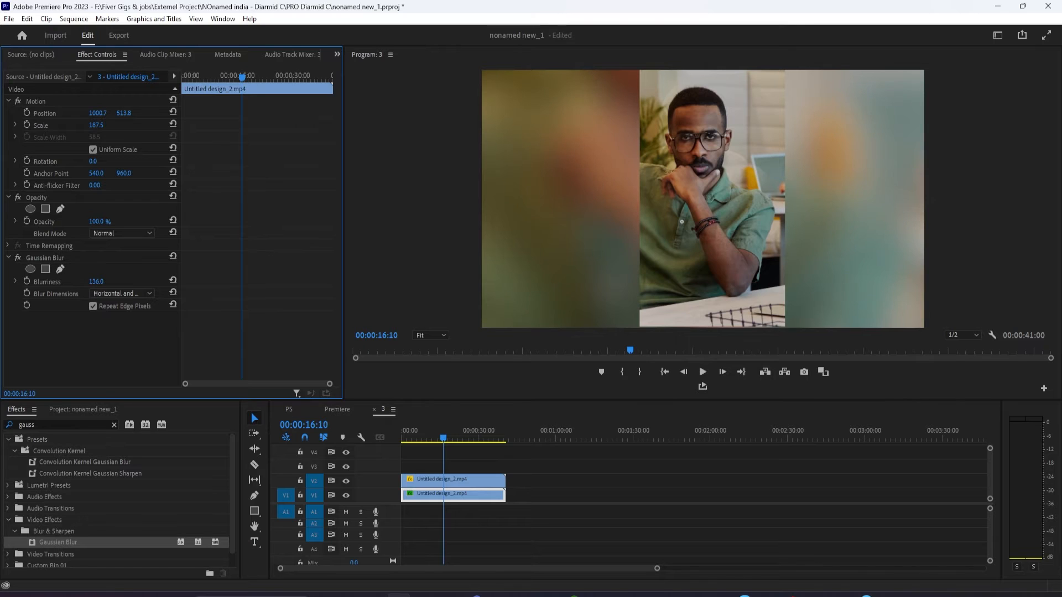
drag(95, 281, 112, 281)
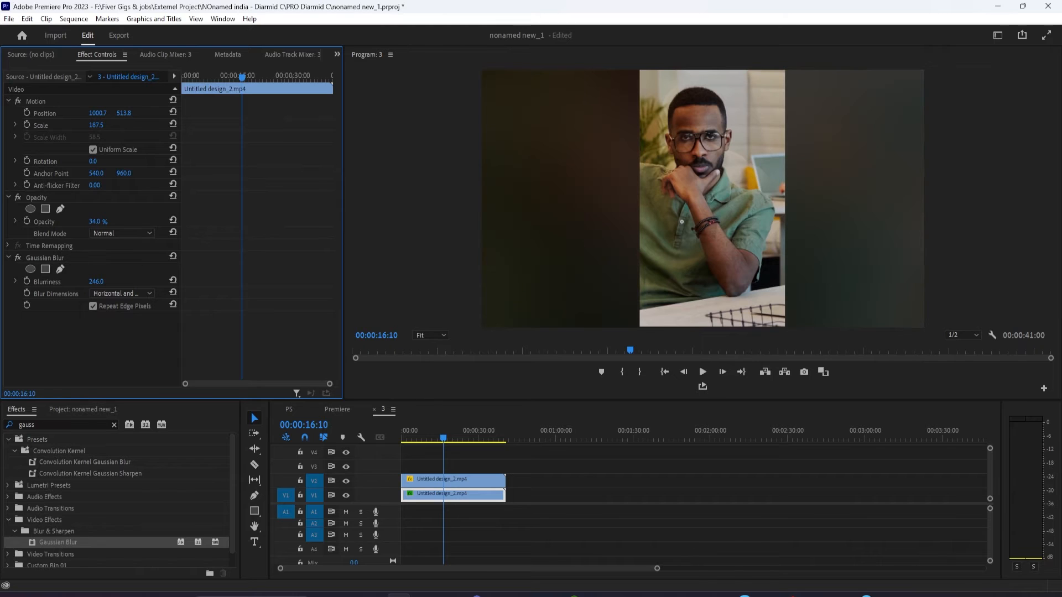
drag(97, 221, 102, 221)
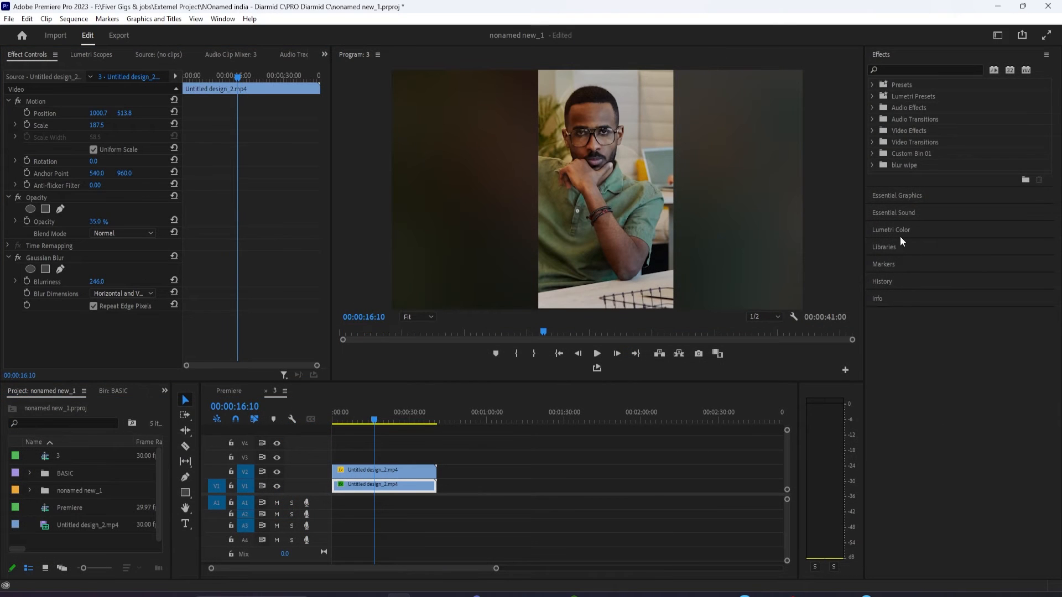
Add a subtle Lumetri Color vignette to the blurred background copy
click(890, 230)
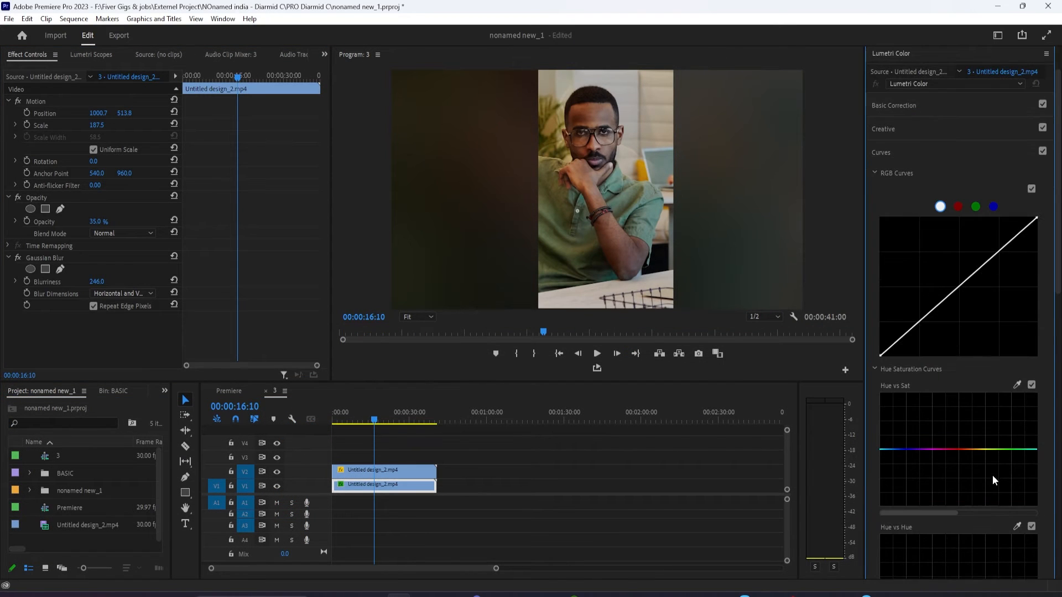
click(874, 173)
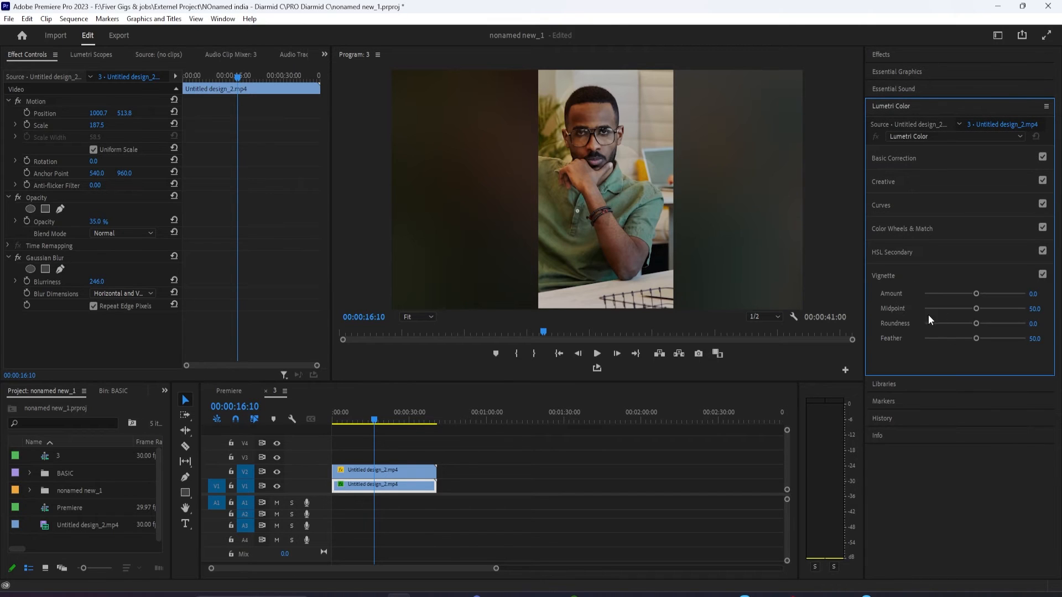
drag(976, 293, 965, 293)
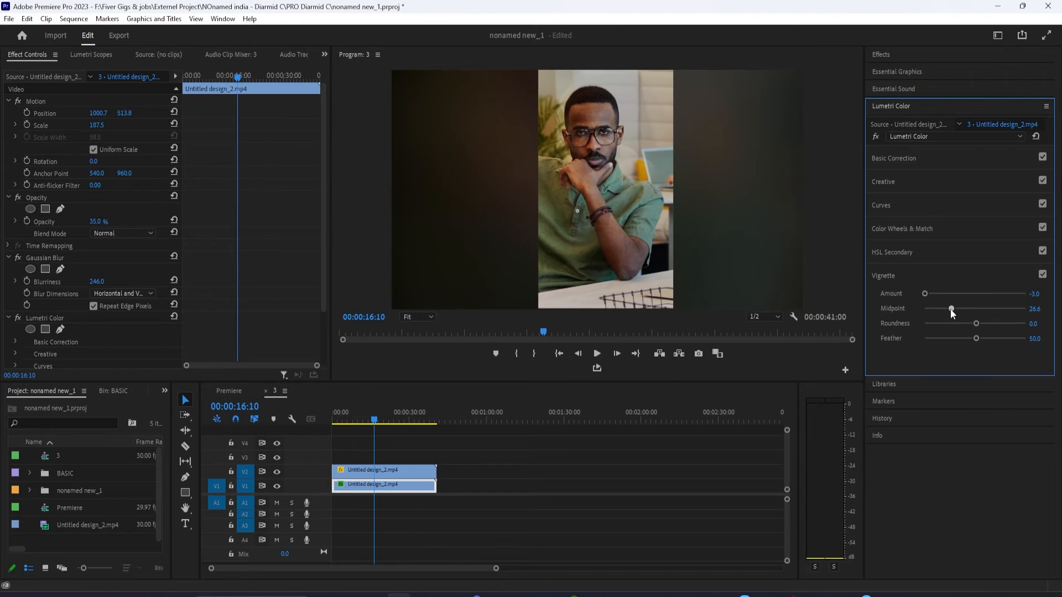
Raise Basic Correction saturation on the background to 106.5
click(893, 158)
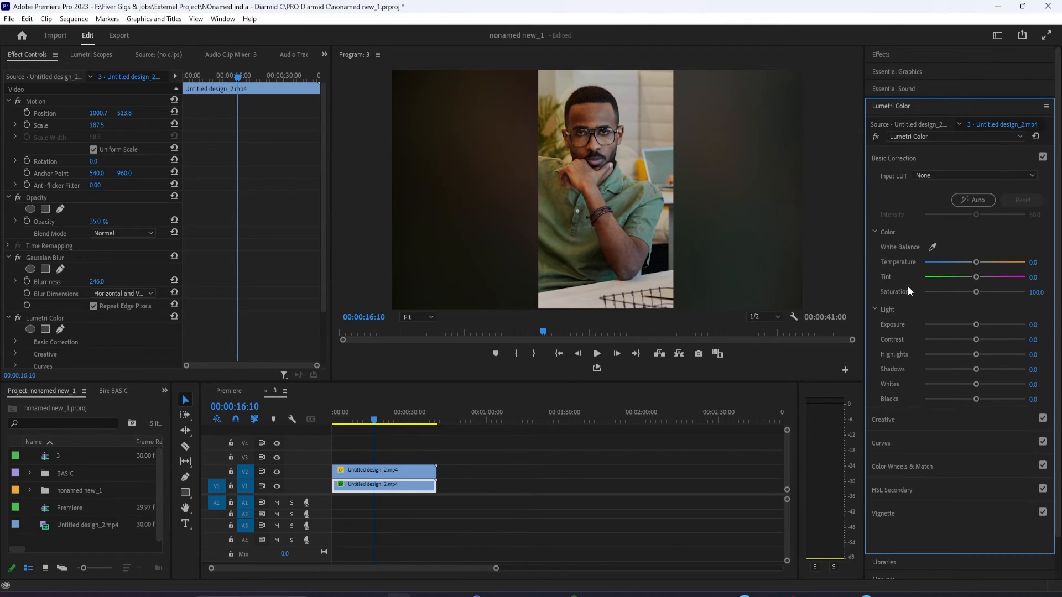
drag(977, 292, 973, 292)
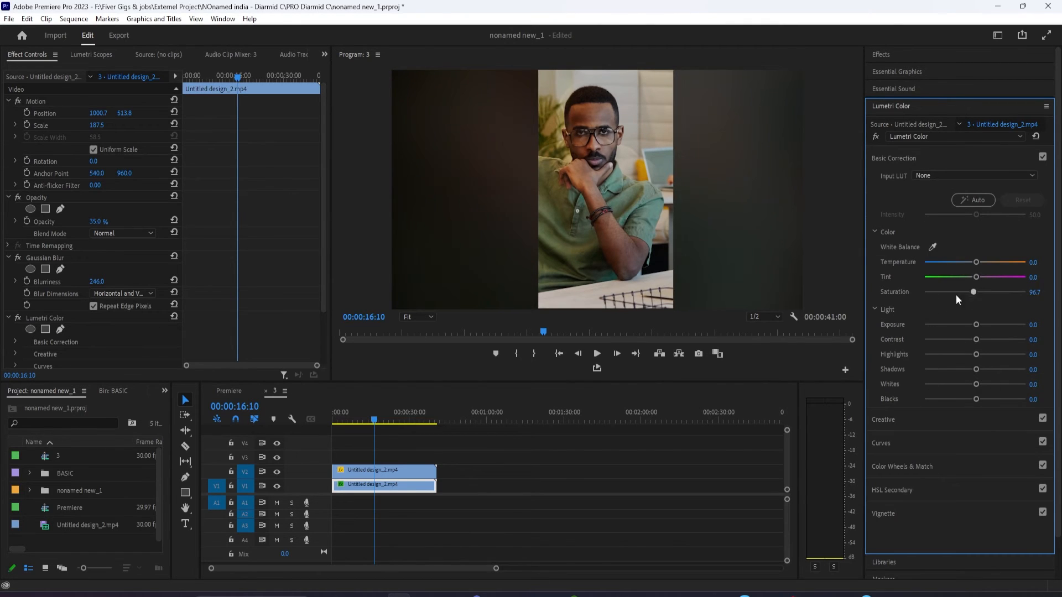
drag(973, 291, 1010, 291)
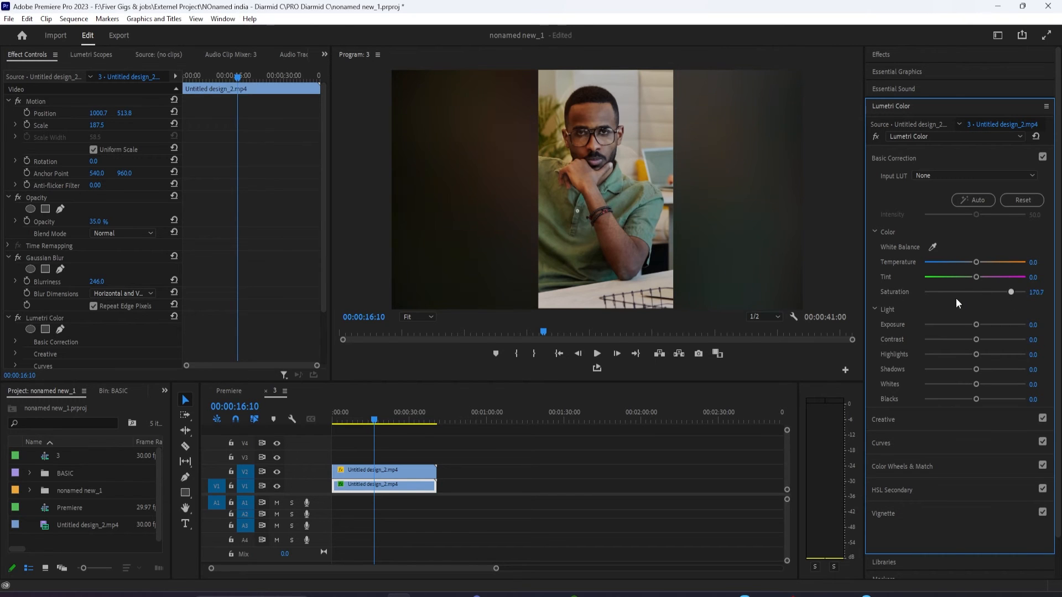
drag(1010, 292, 977, 292)
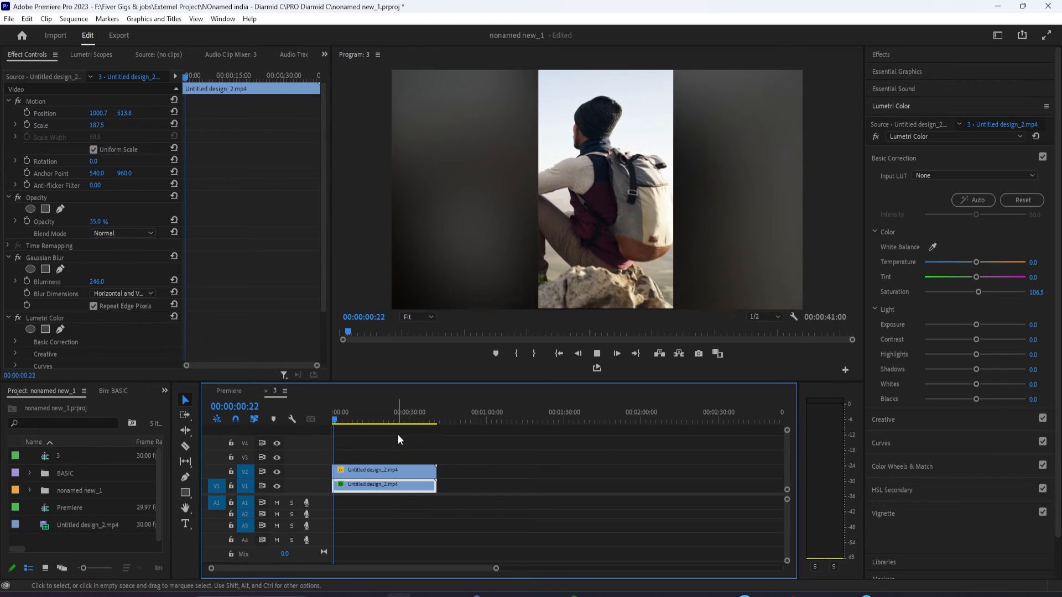
click(617, 354)
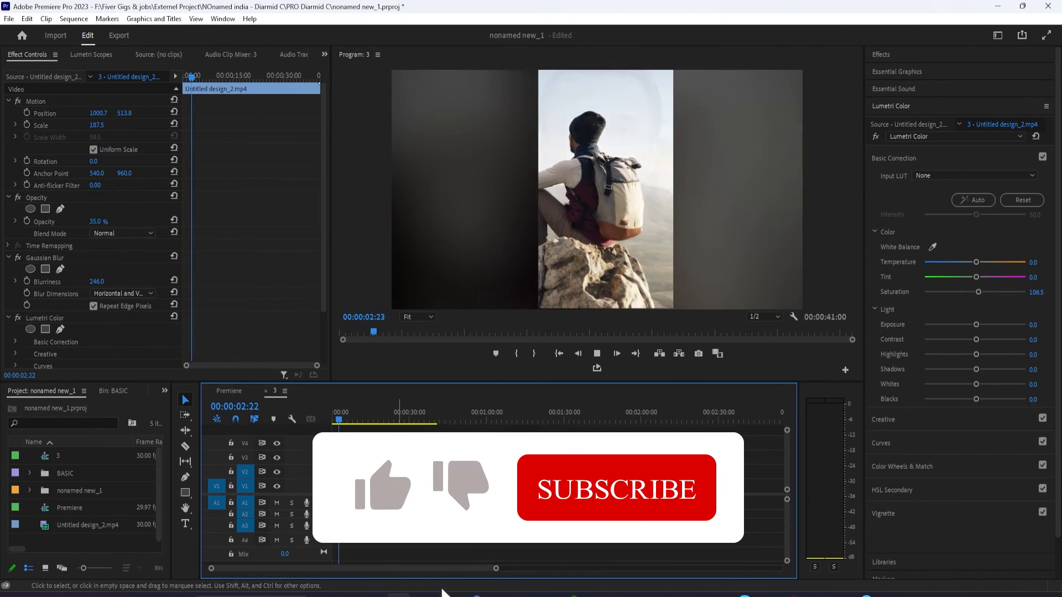
click(617, 489)
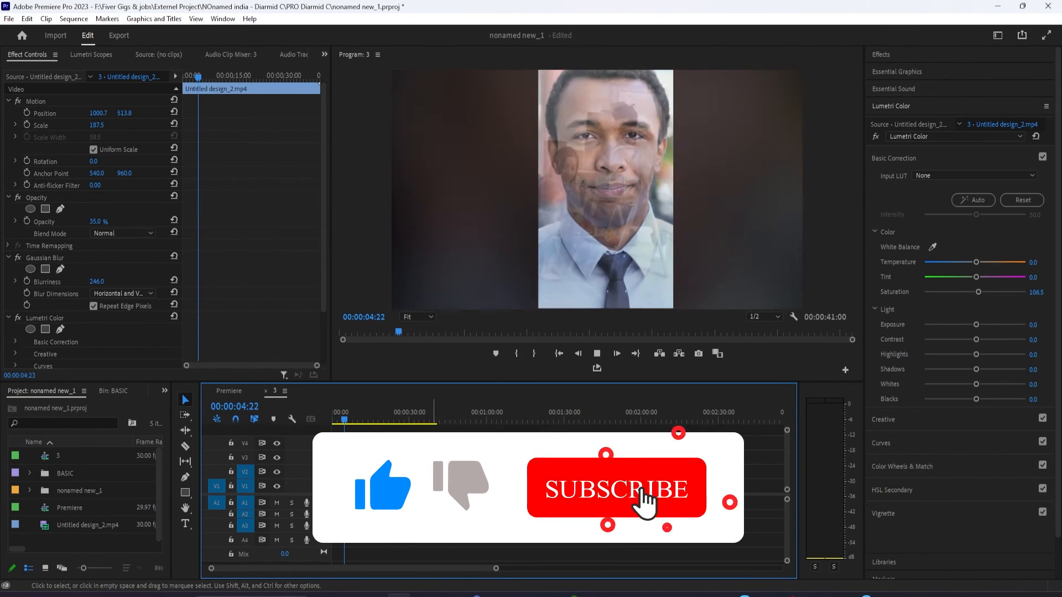